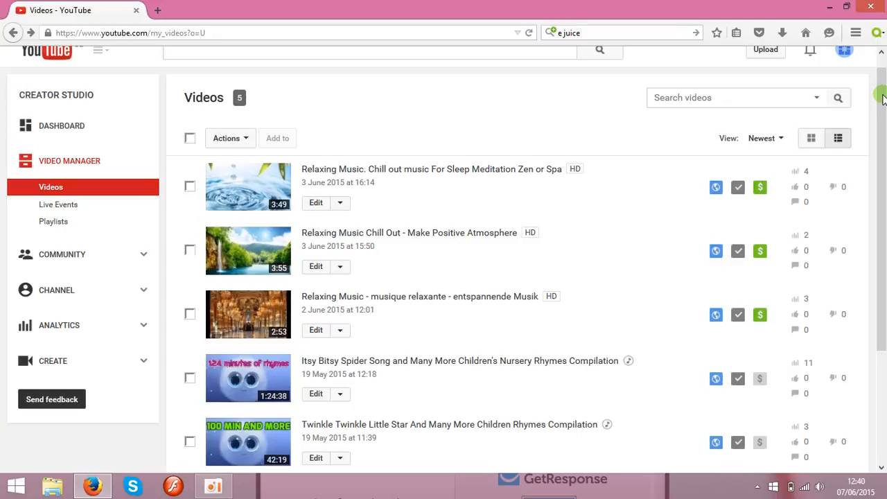
pyautogui.moveTo(380, 194)
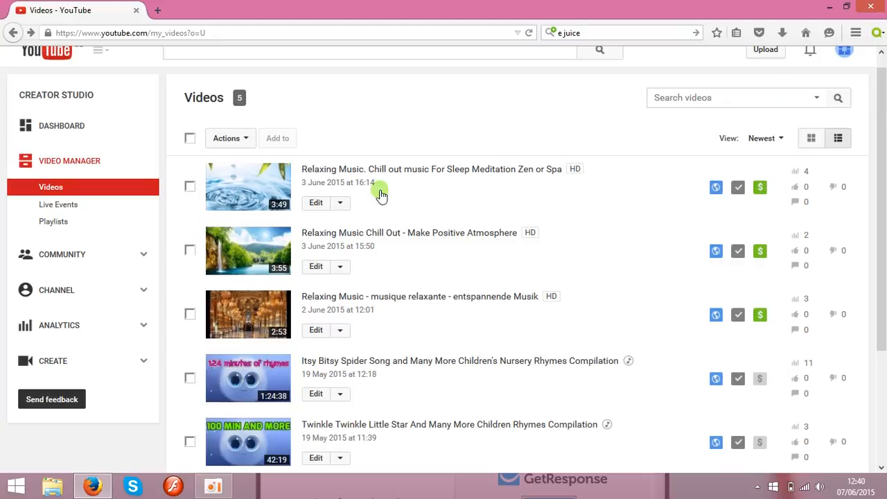
pyautogui.moveTo(233, 232)
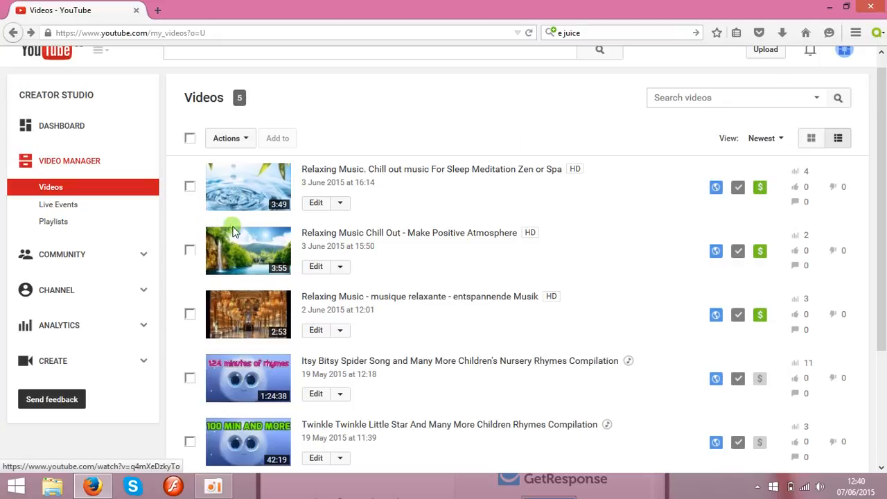
pyautogui.moveTo(247, 191)
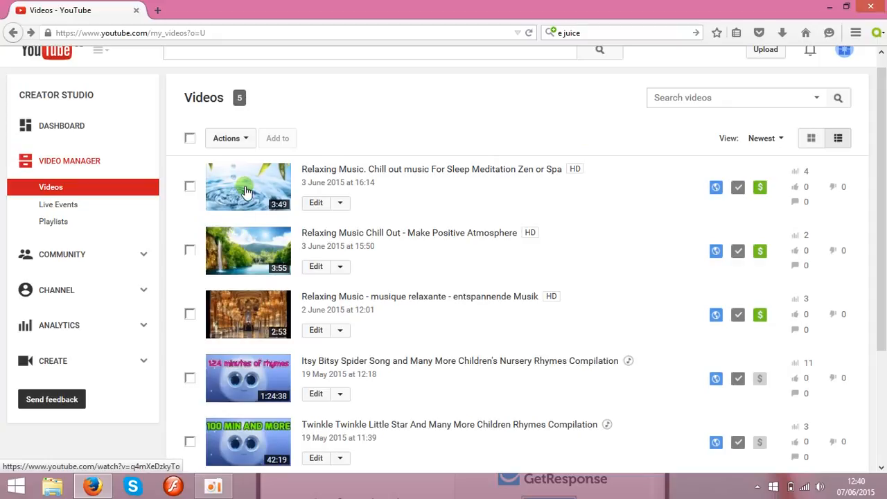
pyautogui.moveTo(441, 132)
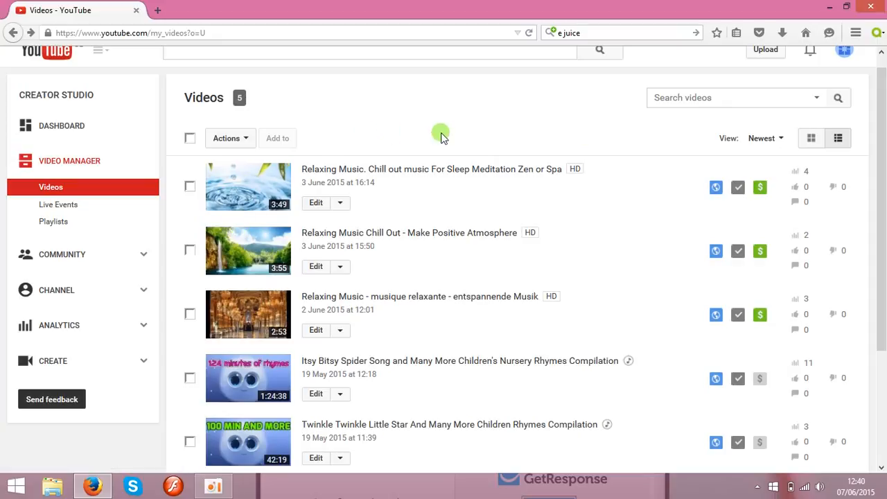
pyautogui.moveTo(765, 49)
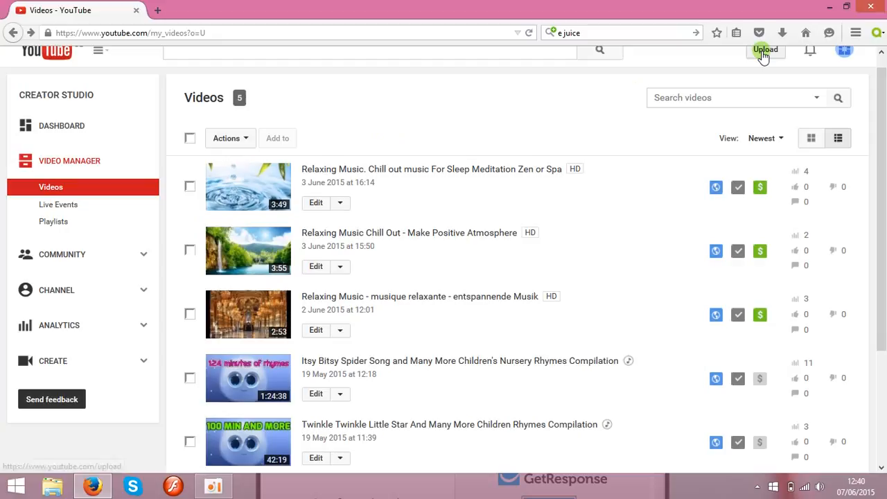
pyautogui.moveTo(411, 161)
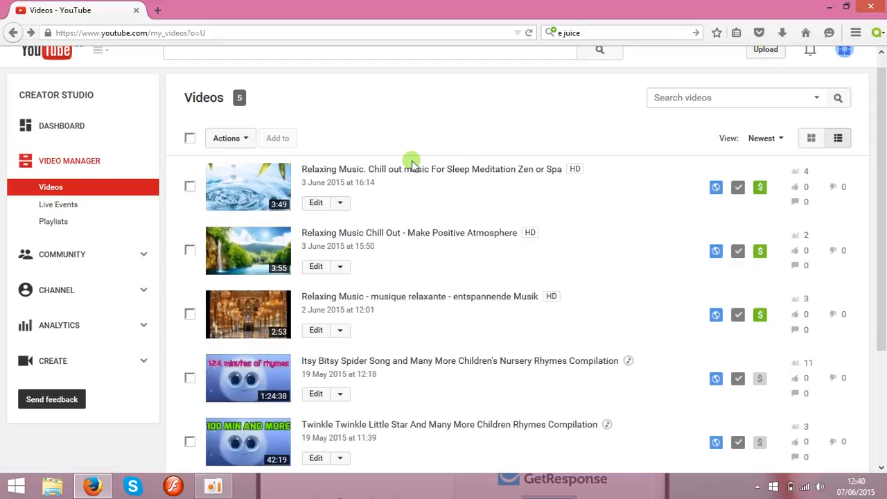
pyautogui.moveTo(376, 287)
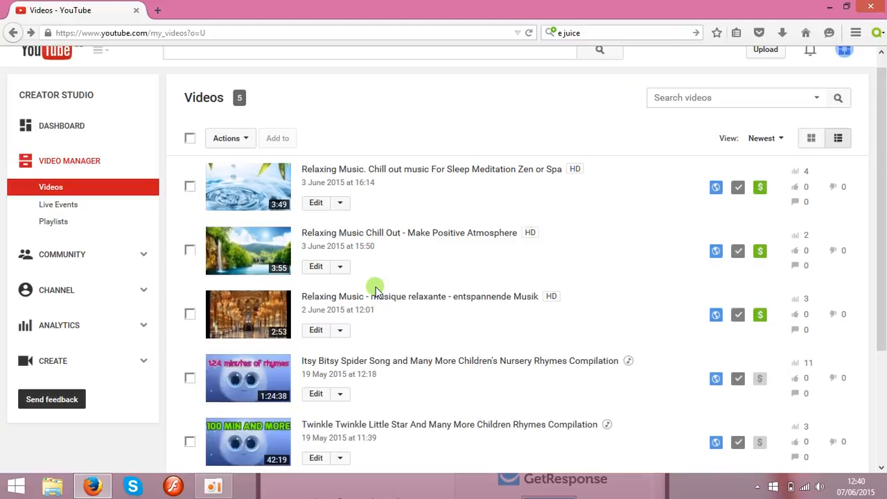
pyautogui.moveTo(761, 187)
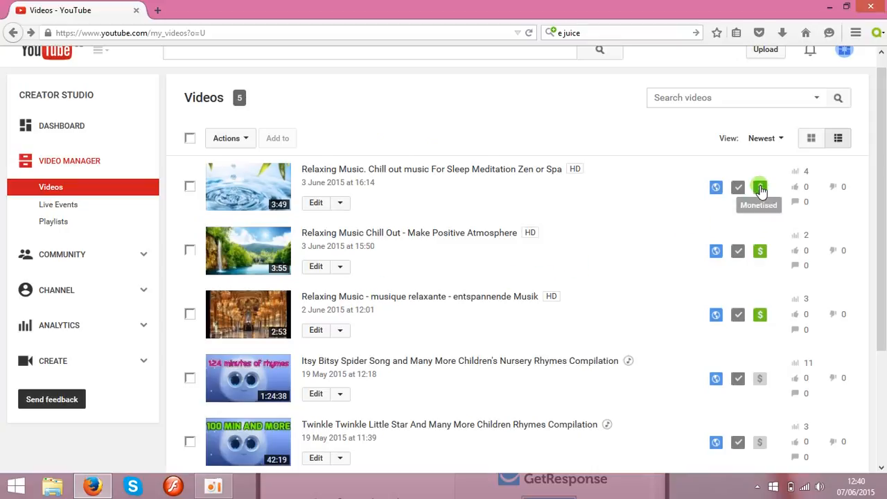
pyautogui.moveTo(760, 313)
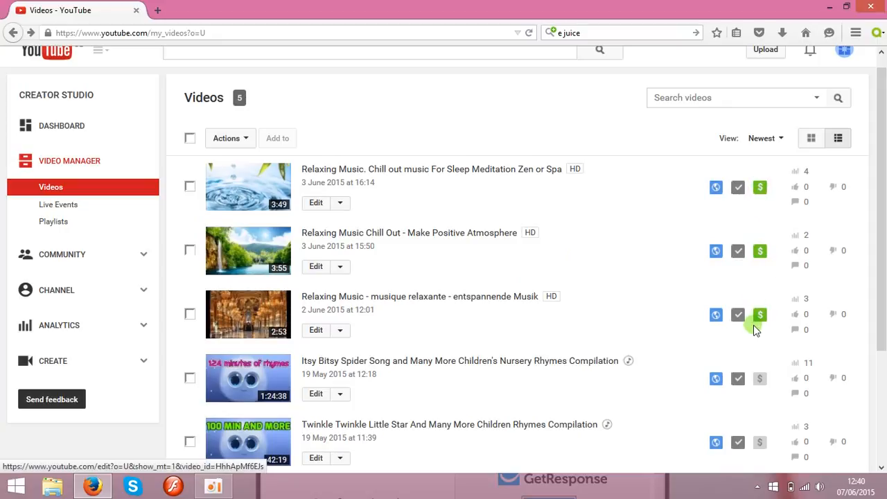
pyautogui.moveTo(712, 396)
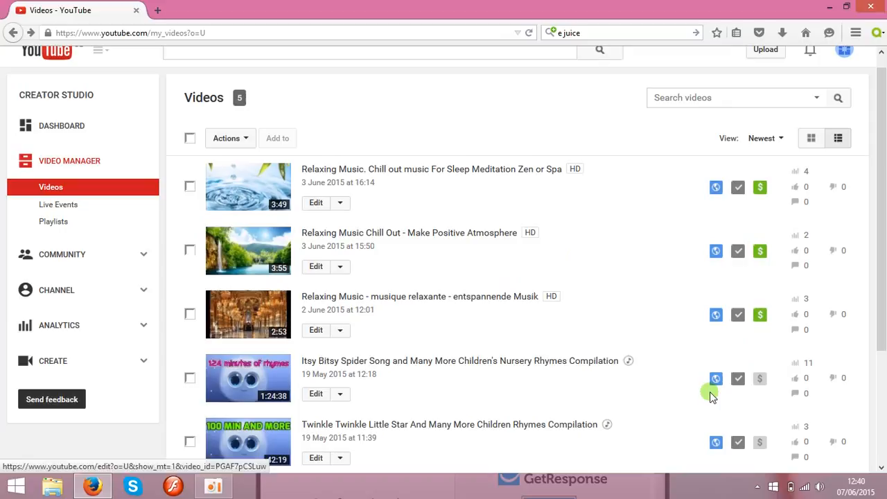
pyautogui.moveTo(174, 388)
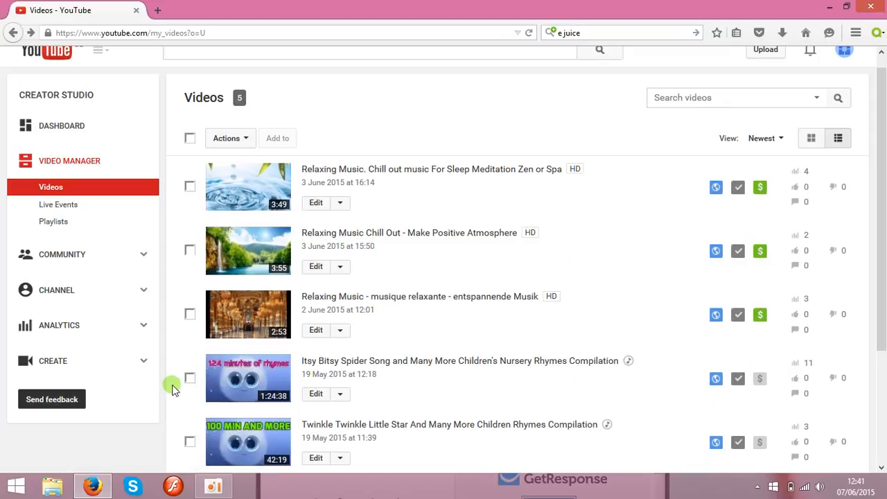
pyautogui.moveTo(166, 388)
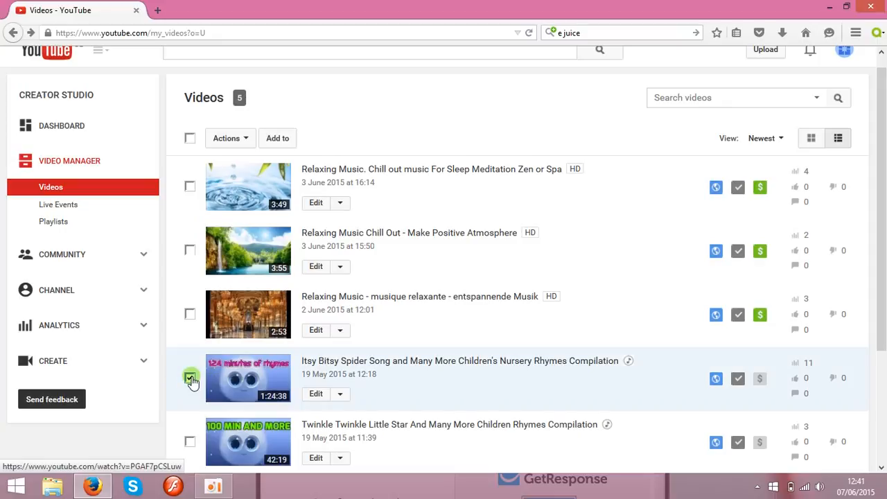
# Step: Monetise the Itsy Bitsy Spider compilation with overlay and skippable video ads
pyautogui.click(190, 379)
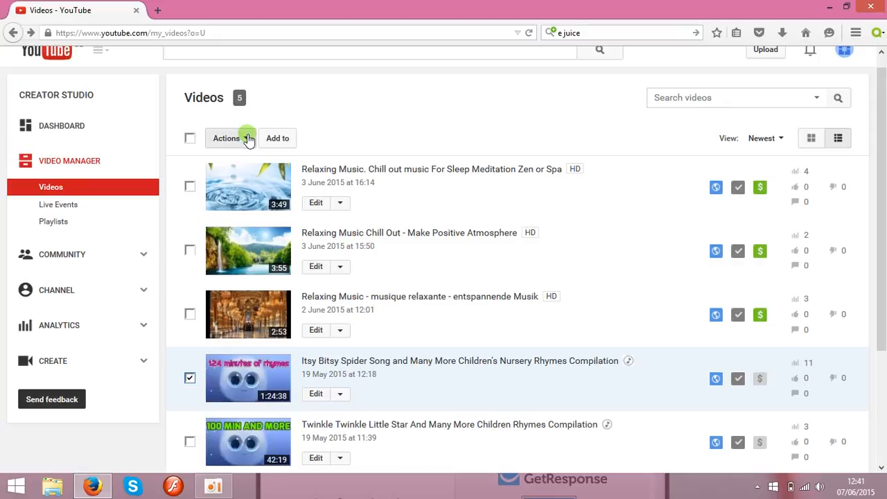
pyautogui.click(227, 138)
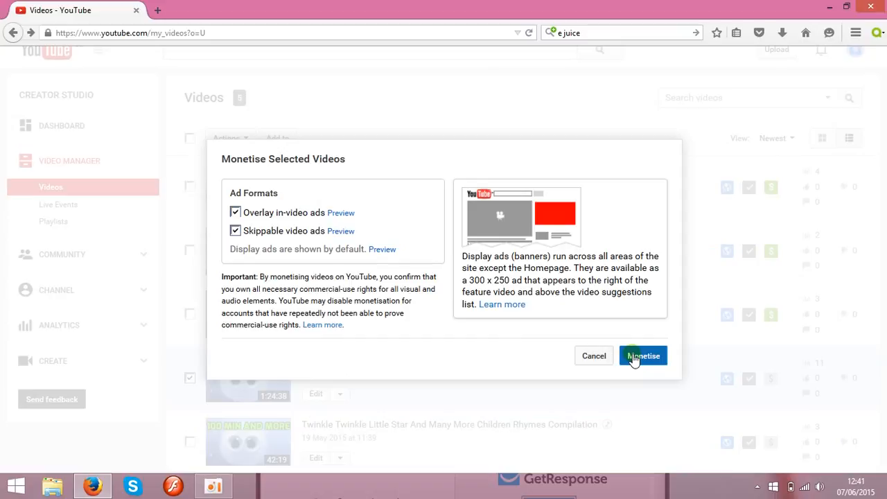
pyautogui.click(642, 356)
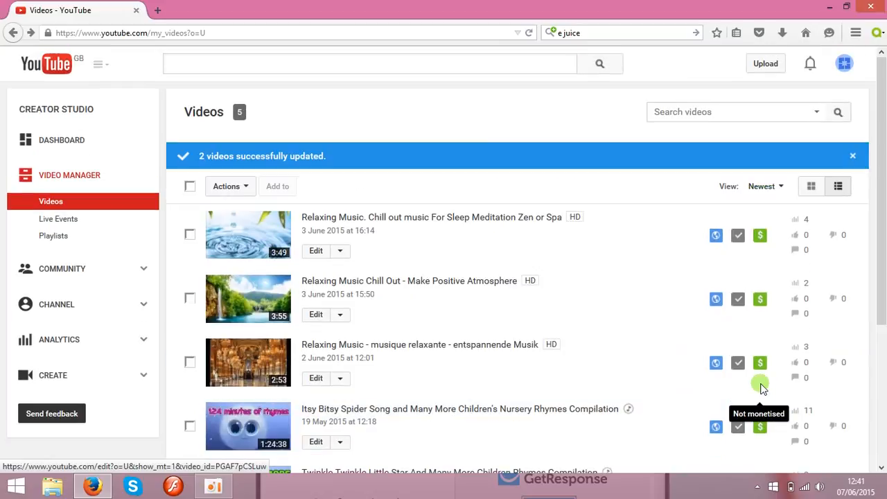
pyautogui.scroll(-3)
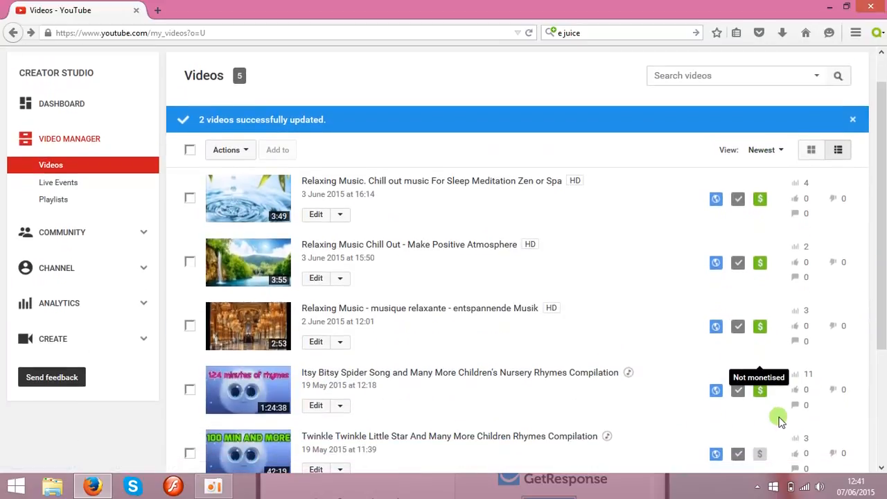
pyautogui.moveTo(756, 402)
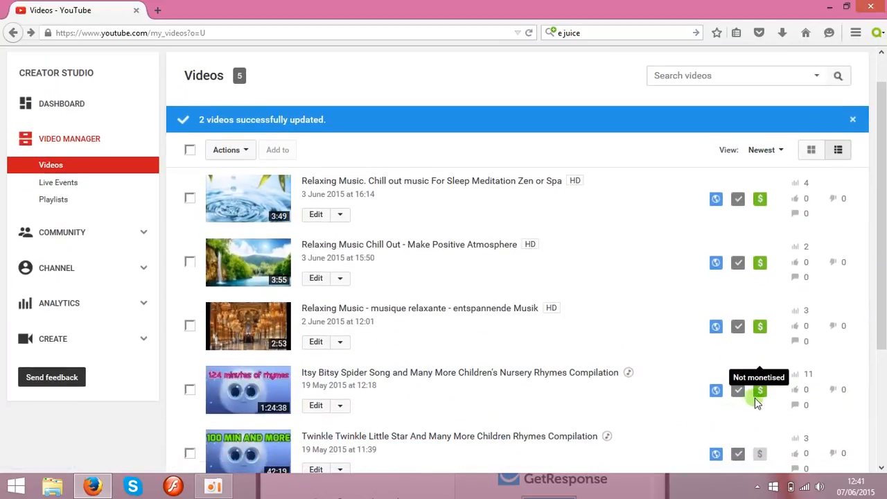
pyautogui.moveTo(676, 340)
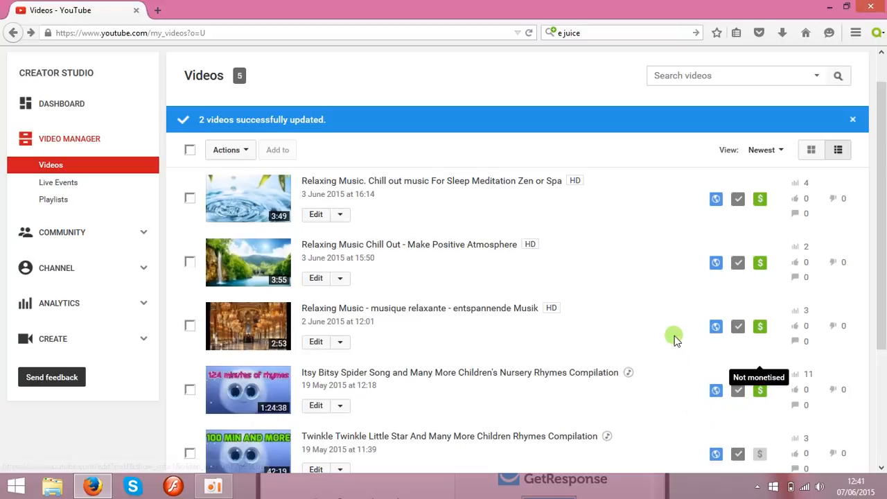
pyautogui.moveTo(866, 131)
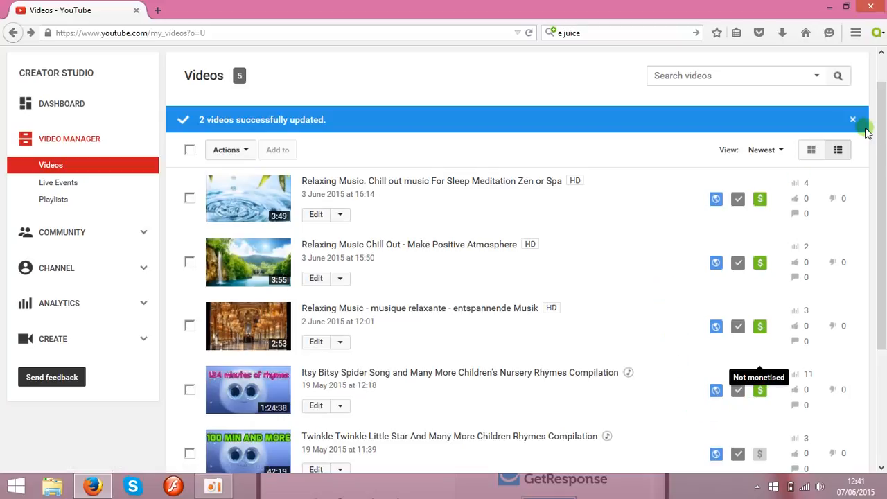
pyautogui.scroll(-3)
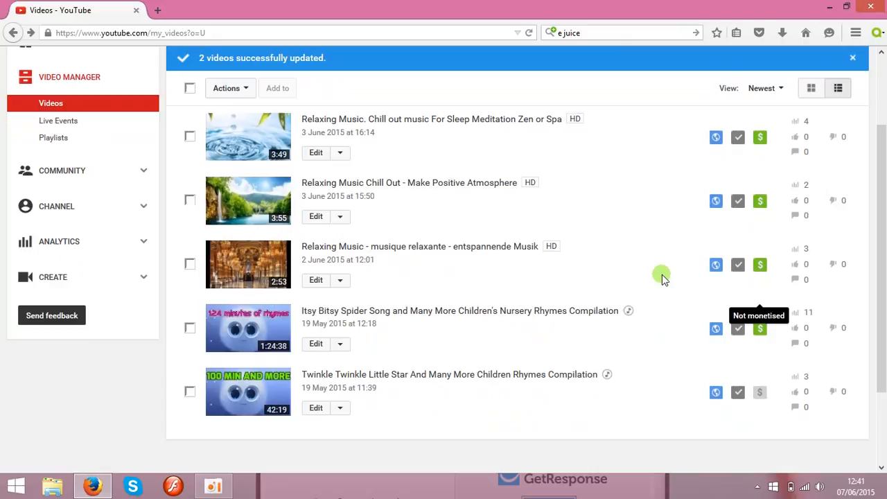
pyautogui.moveTo(758, 329)
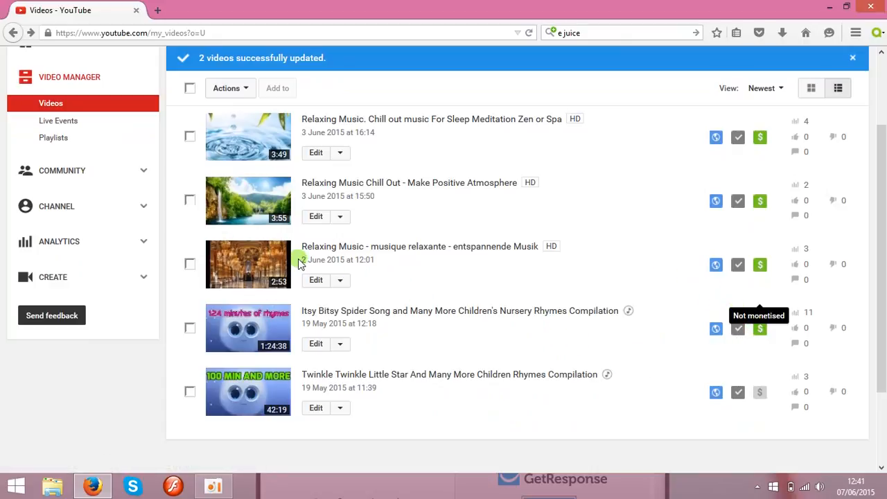
pyautogui.moveTo(166, 215)
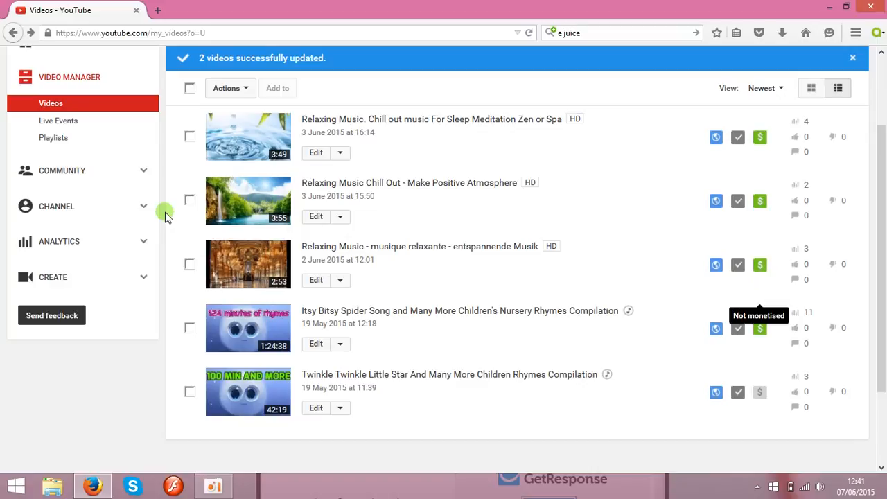
pyautogui.moveTo(82, 206)
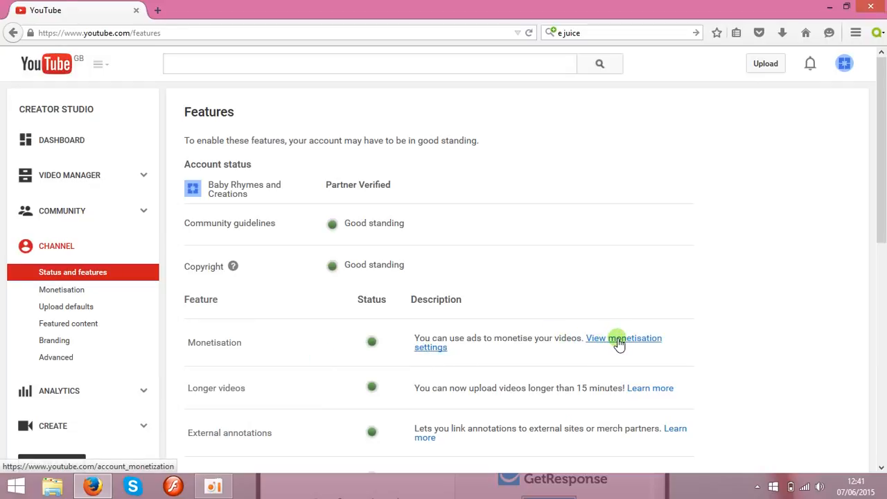
# Step: From monetisation settings, begin associating an AdSense account and continue to AdSense sign-up
pyautogui.click(623, 338)
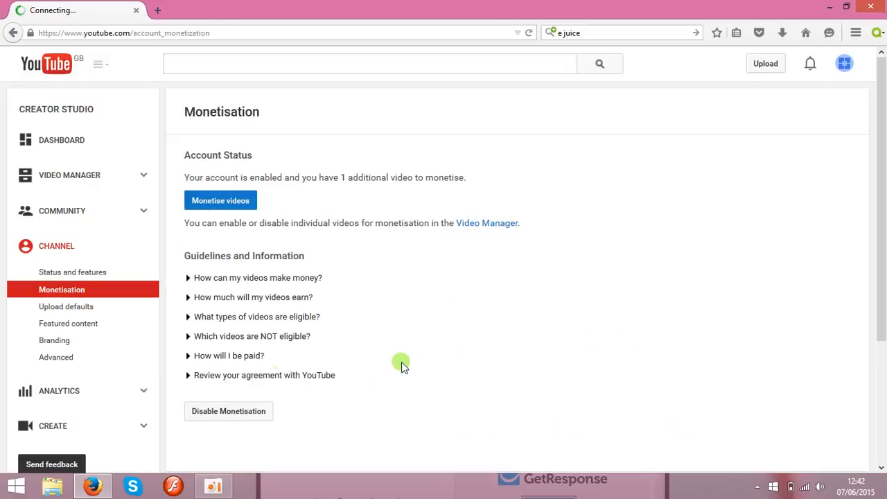
pyautogui.moveTo(219, 355)
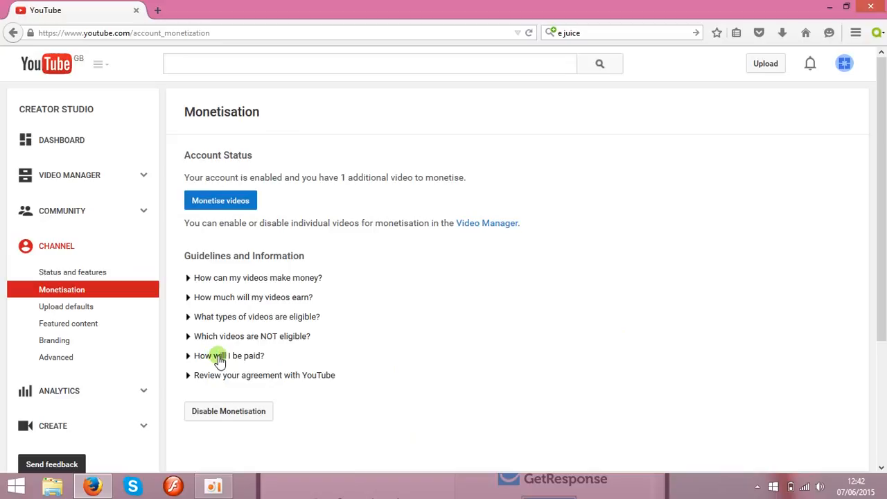
pyautogui.click(229, 355)
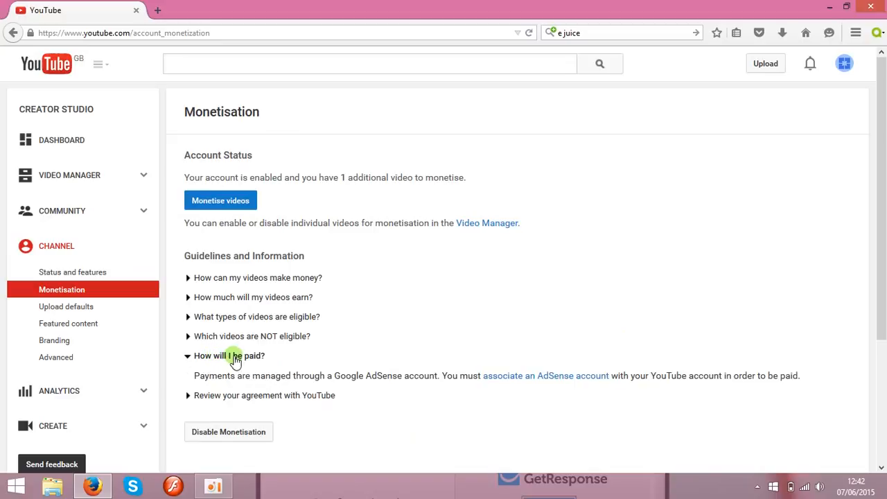
pyautogui.moveTo(433, 390)
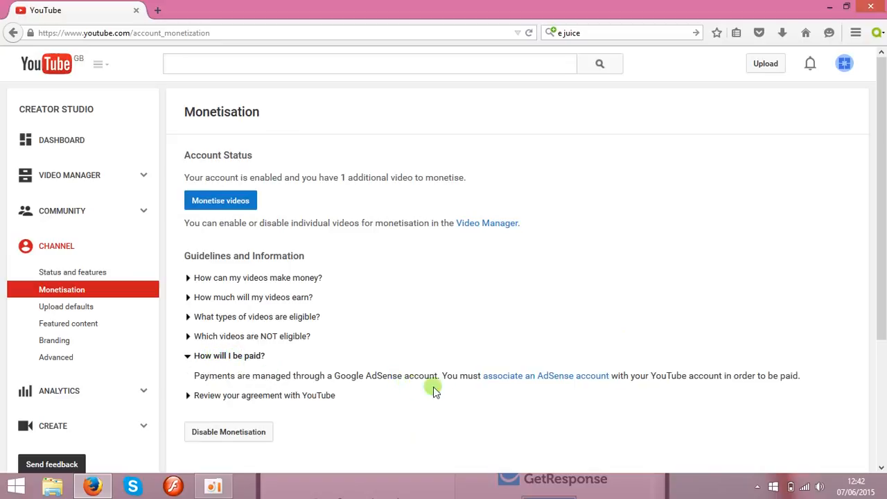
pyautogui.moveTo(518, 380)
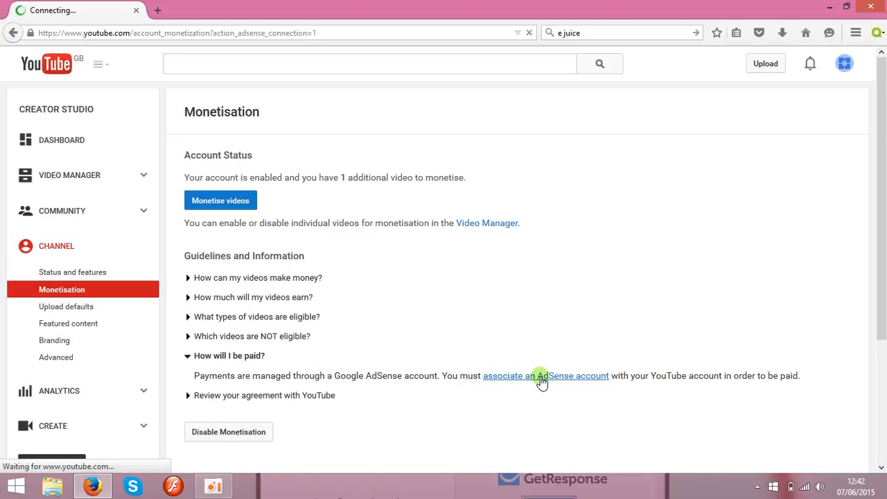
pyautogui.click(546, 376)
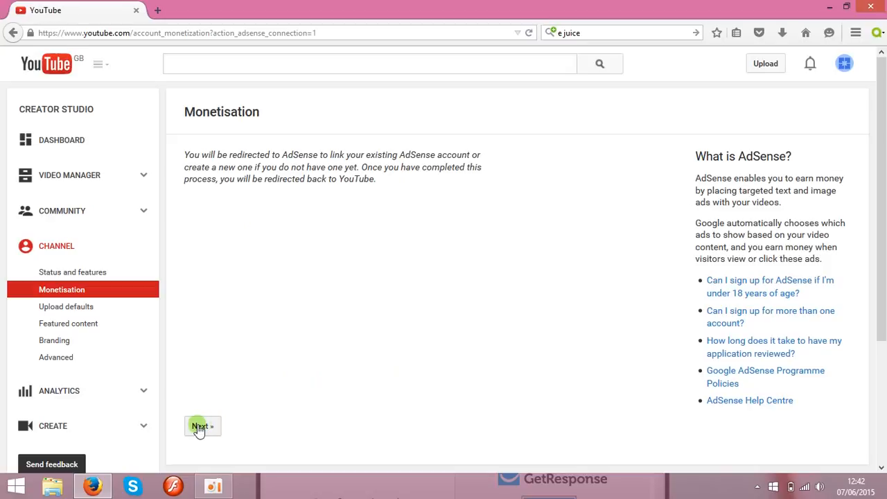
pyautogui.click(201, 425)
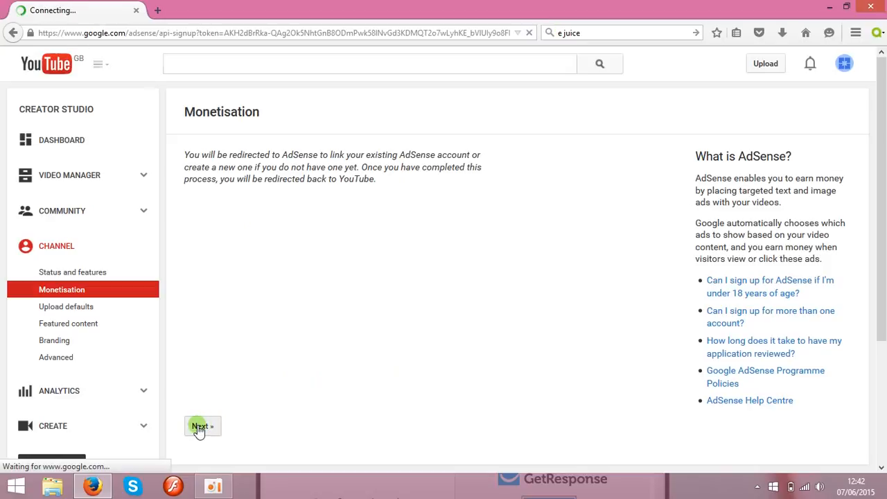
pyautogui.click(202, 426)
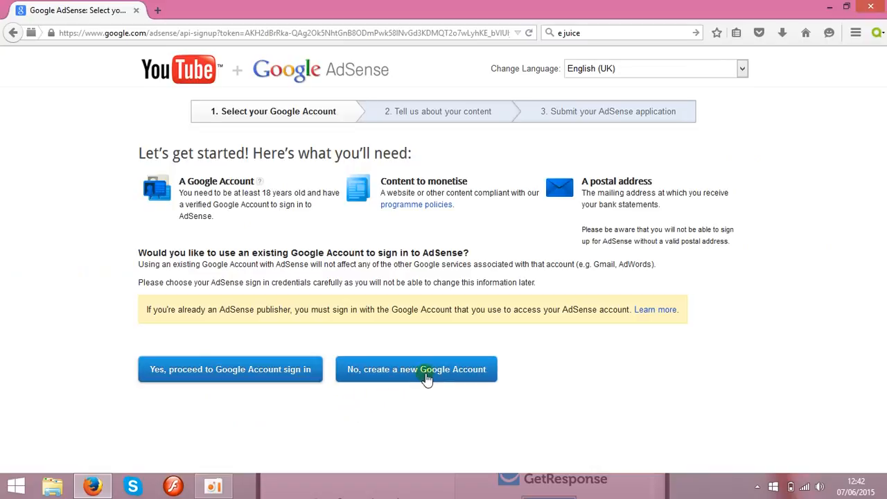
pyautogui.moveTo(384, 400)
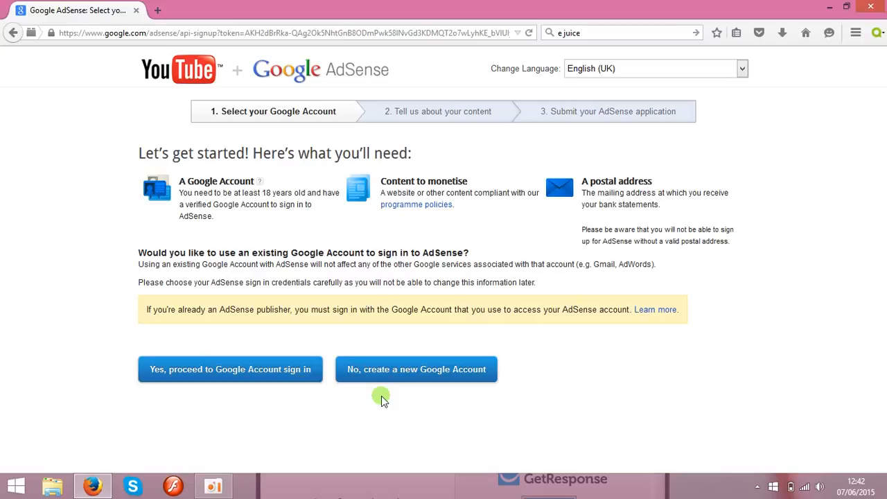
pyautogui.moveTo(275, 409)
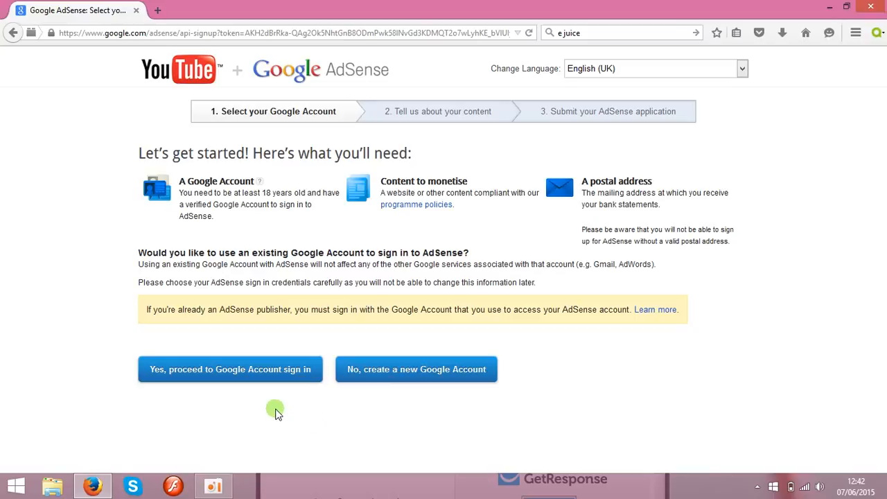
pyautogui.moveTo(259, 380)
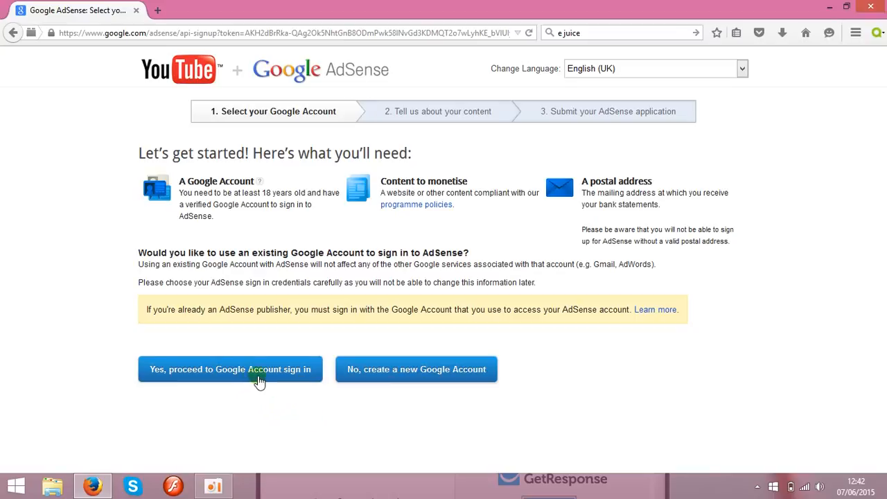
pyautogui.moveTo(292, 408)
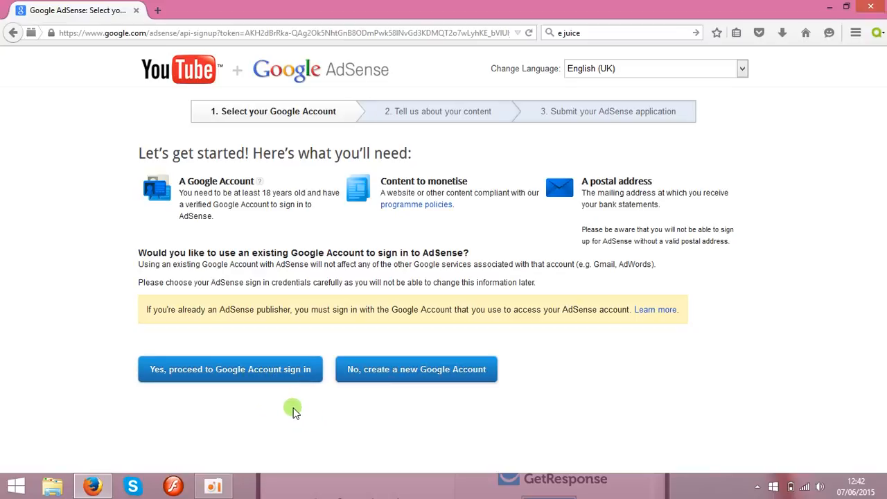